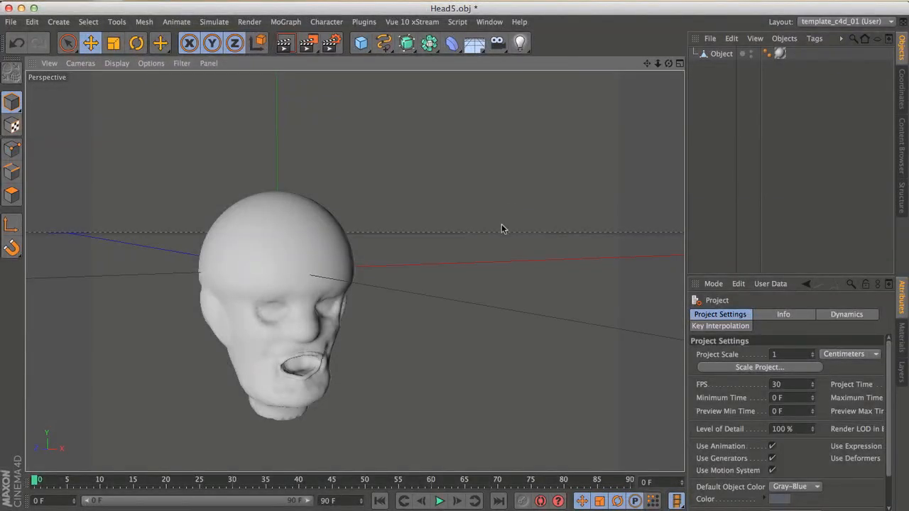
{"action": "mouse_move", "coordinate": [430, 27]}
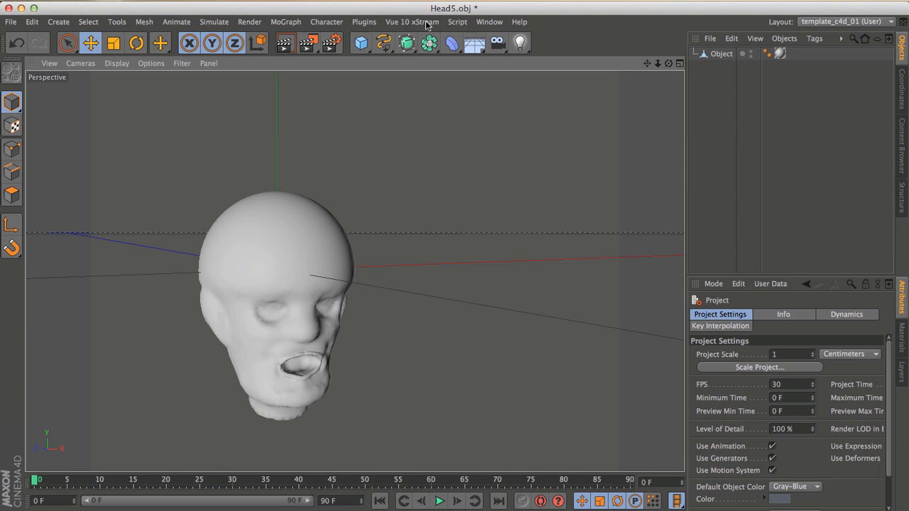
{"action": "mouse_move", "coordinate": [515, 41]}
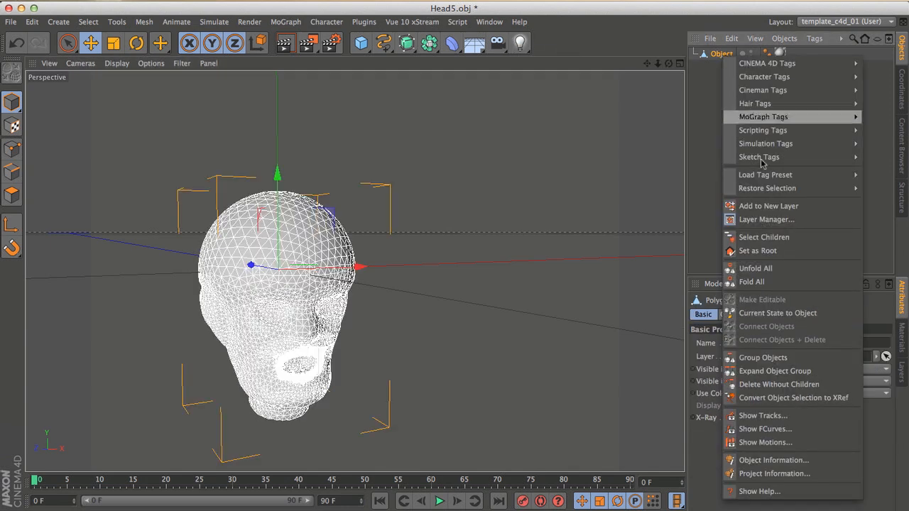
{"action": "mouse_move", "coordinate": [773, 459]}
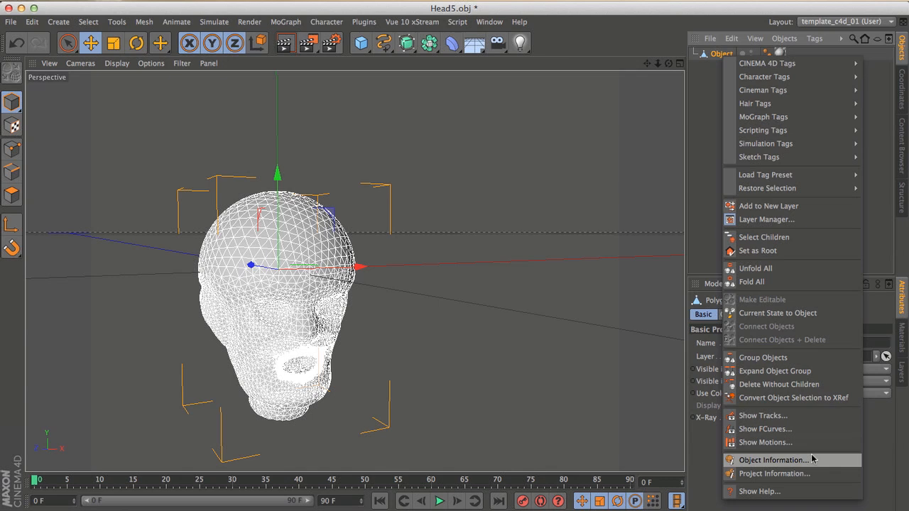
Check the head's point and polygon counts in the mesh statistics window, then close it.
{"action": "left_click", "coordinate": [773, 460]}
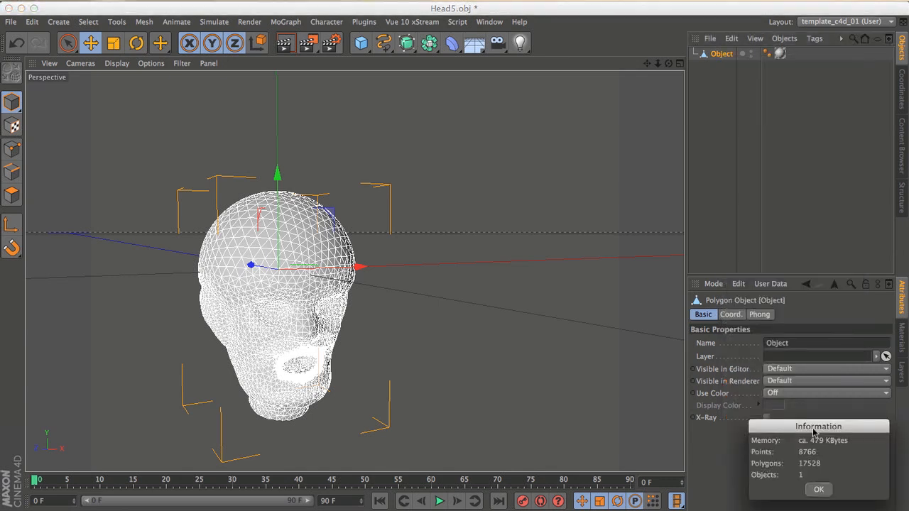
{"action": "mouse_move", "coordinate": [281, 325]}
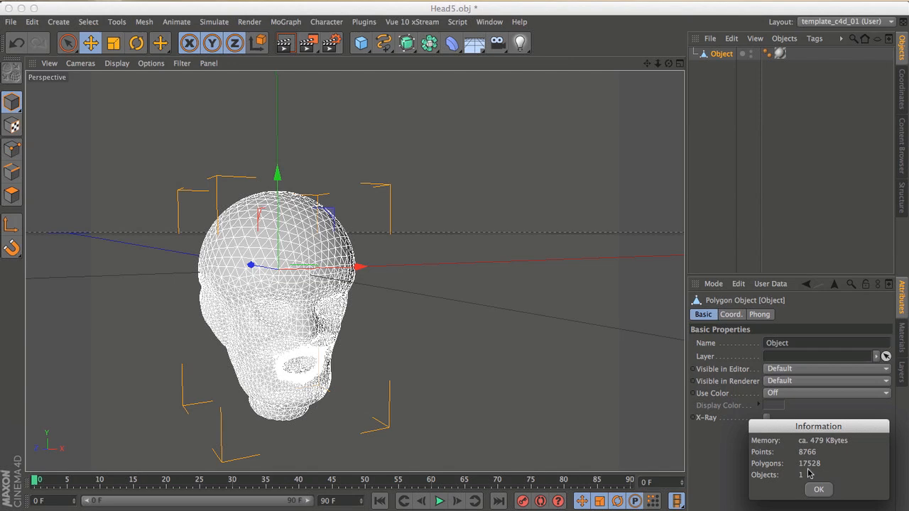
{"action": "left_click", "coordinate": [818, 489]}
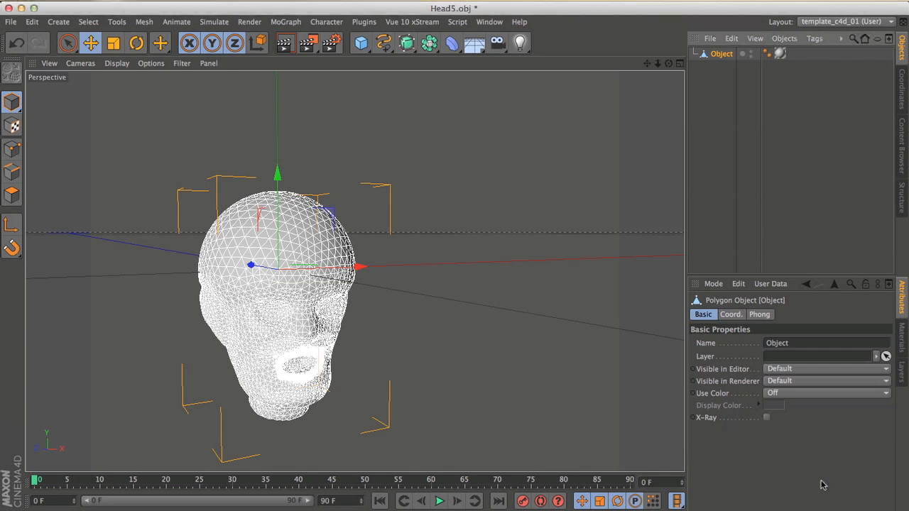
{"action": "mouse_move", "coordinate": [717, 92]}
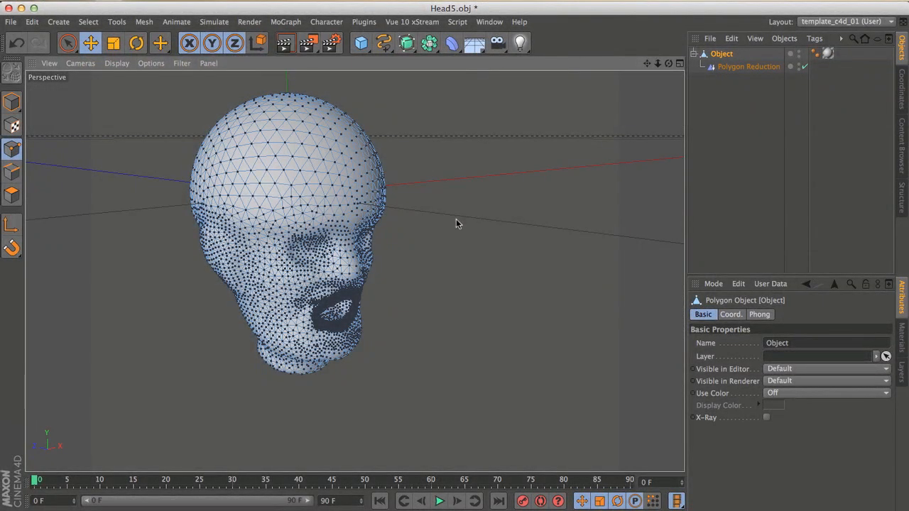
{"action": "mouse_move", "coordinate": [31, 234]}
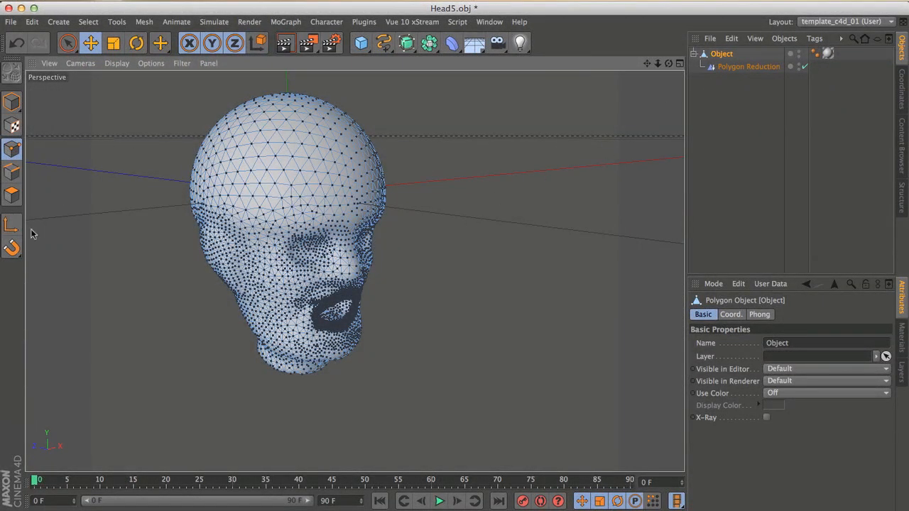
{"action": "mouse_move", "coordinate": [12, 110]}
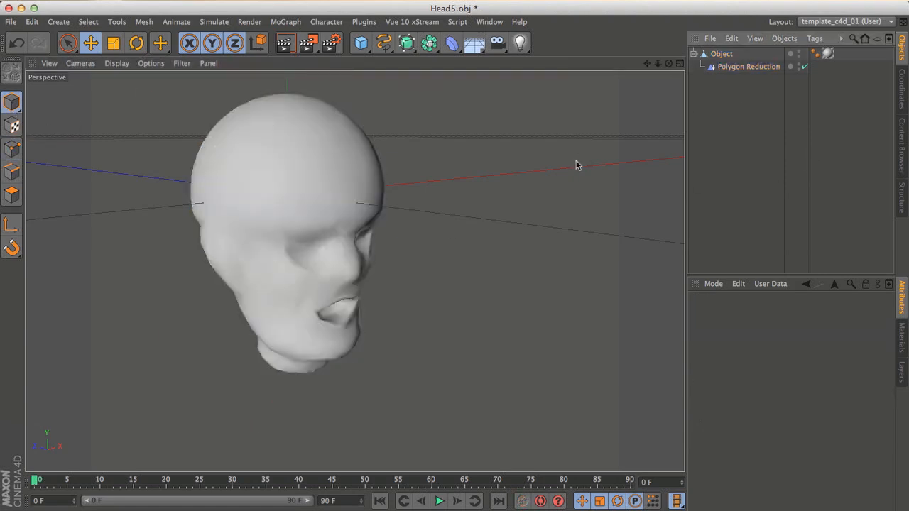
Bake the decimated head via Current State to Object, select the copy, and disable the original's reduction.
{"action": "left_click", "coordinate": [722, 54]}
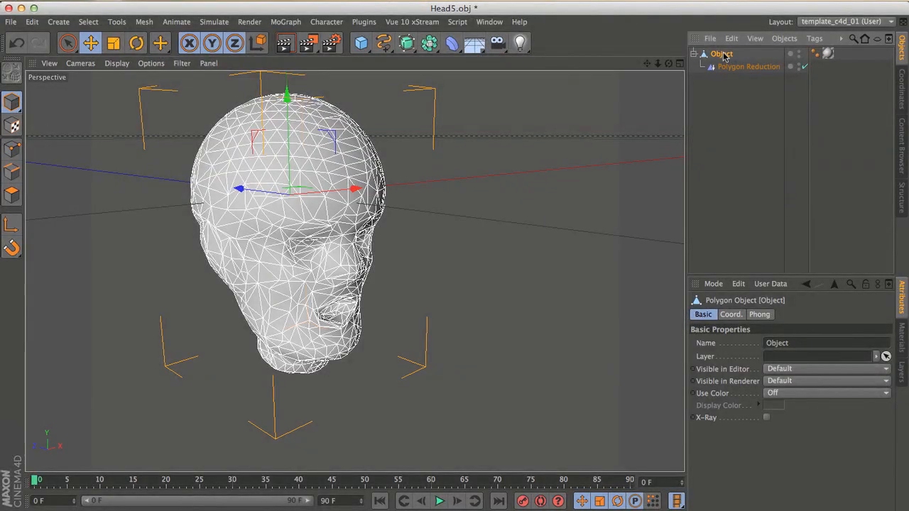
{"action": "right_click", "coordinate": [721, 54]}
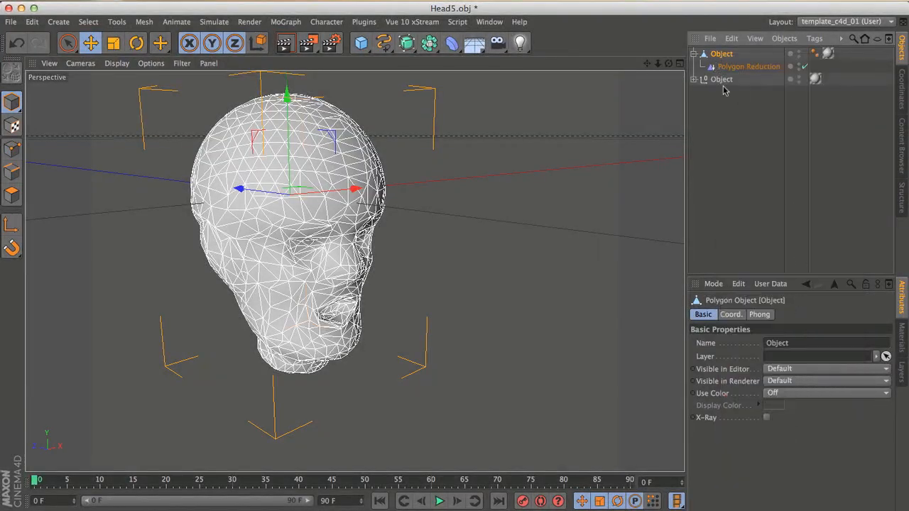
{"action": "left_click", "coordinate": [722, 79]}
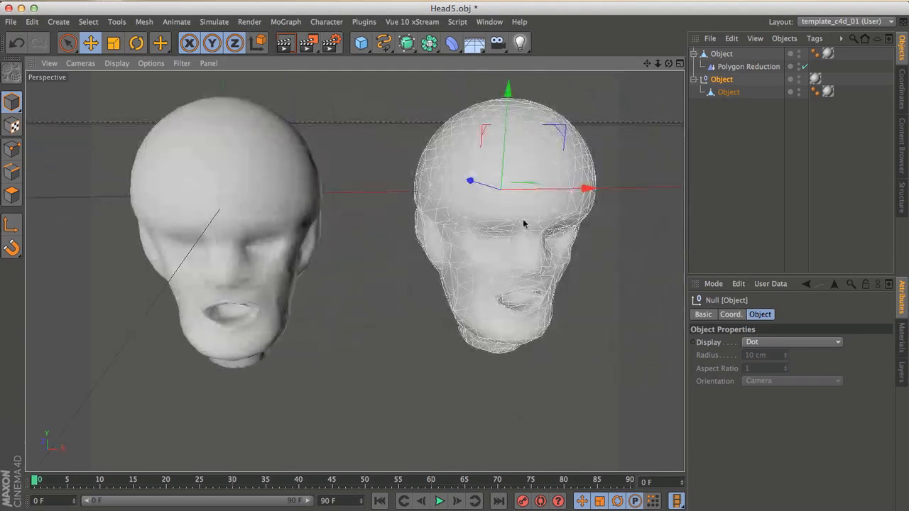
{"action": "left_click", "coordinate": [721, 92]}
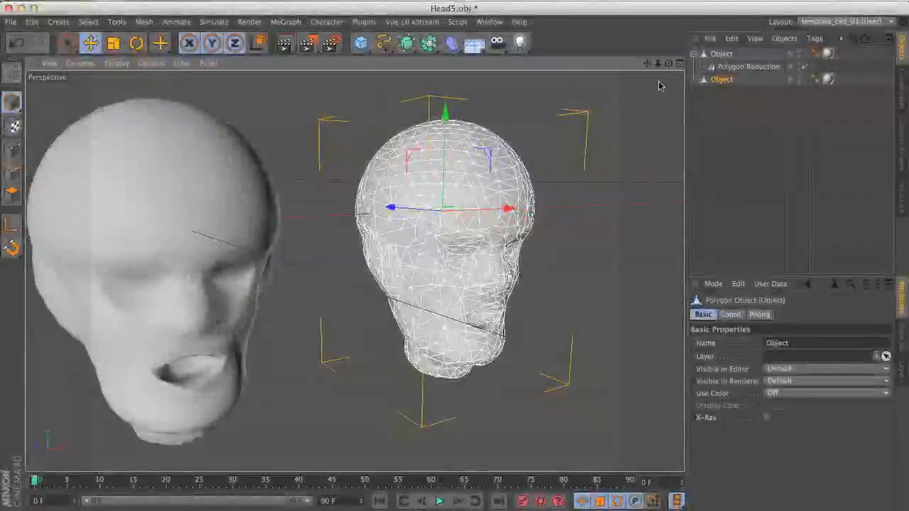
{"action": "mouse_move", "coordinate": [748, 66]}
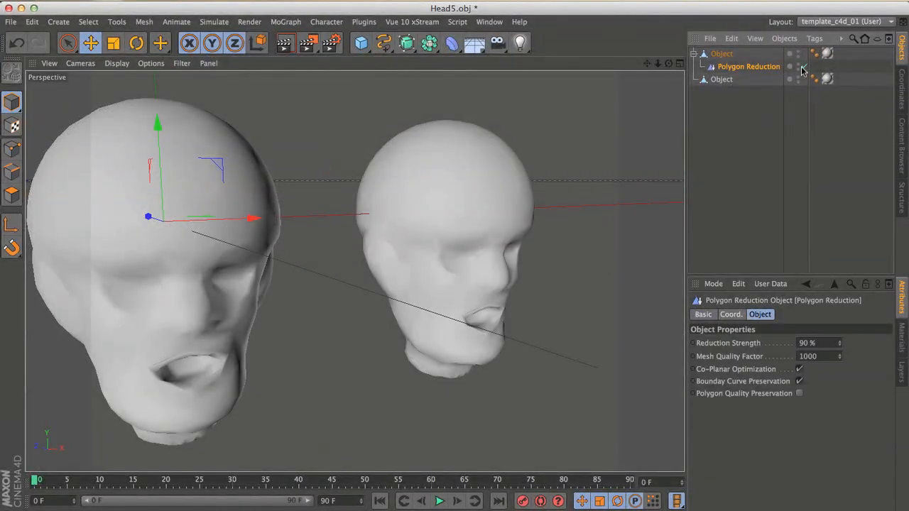
{"action": "left_click", "coordinate": [803, 66]}
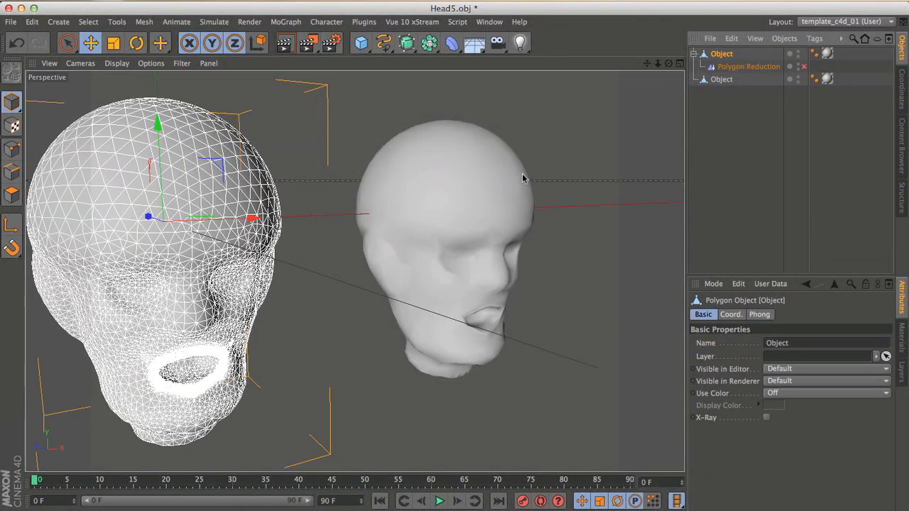